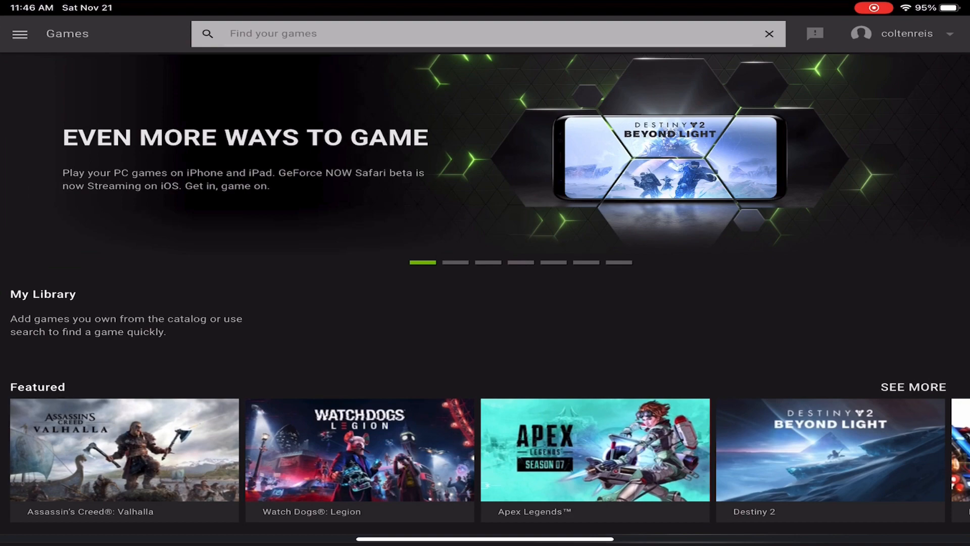
# - Open the Settings page from the side menu
pyautogui.click(19, 33)
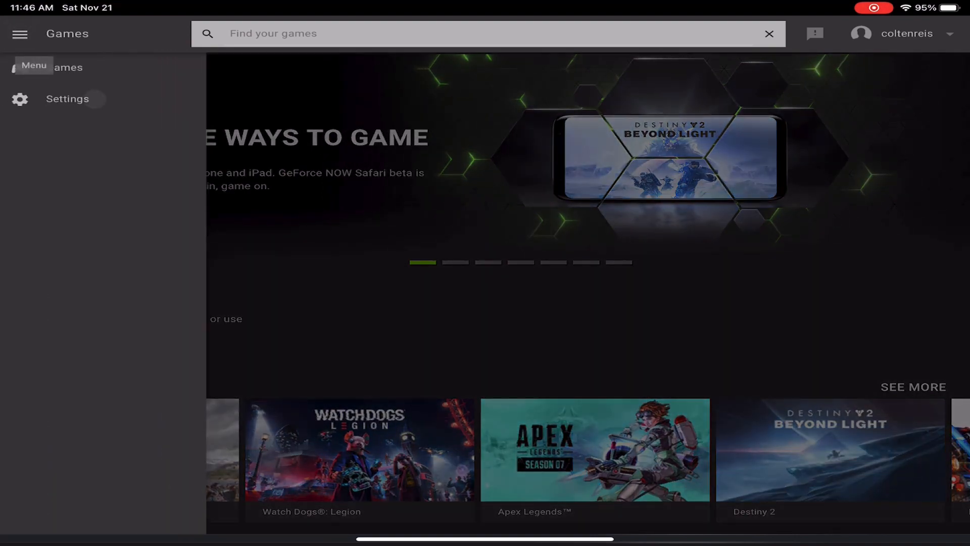
pyautogui.click(68, 99)
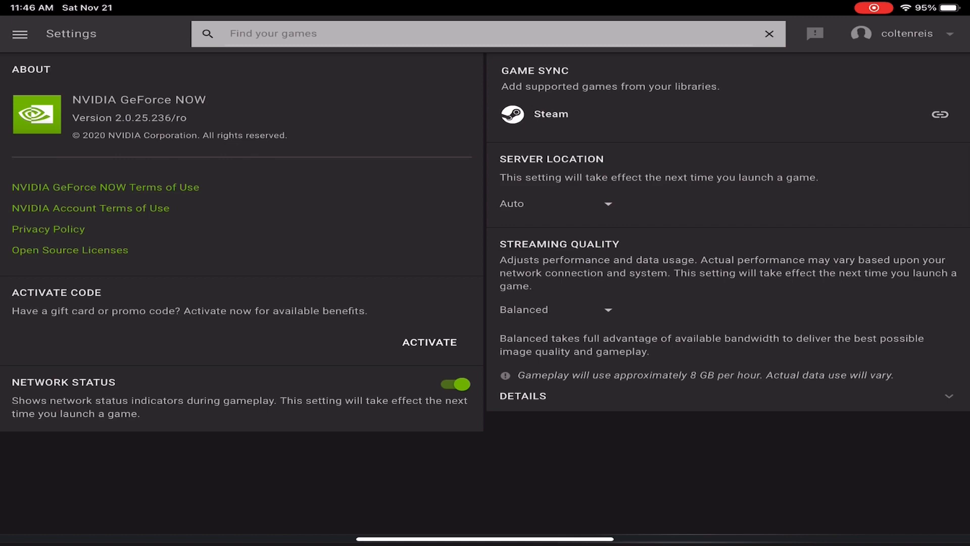
# - Keep server location on Auto and set streaming quality and max bit rate to Custom
pyautogui.click(556, 204)
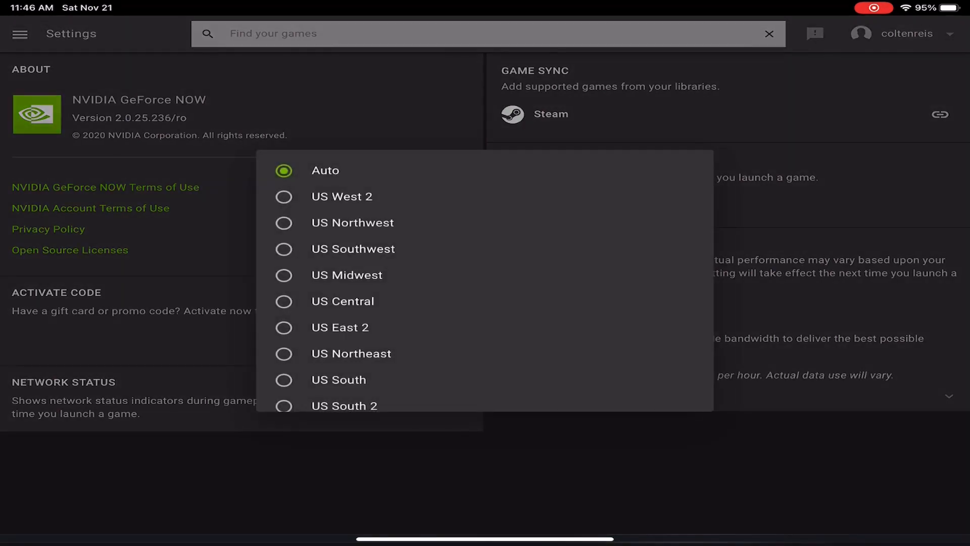
pyautogui.click(324, 171)
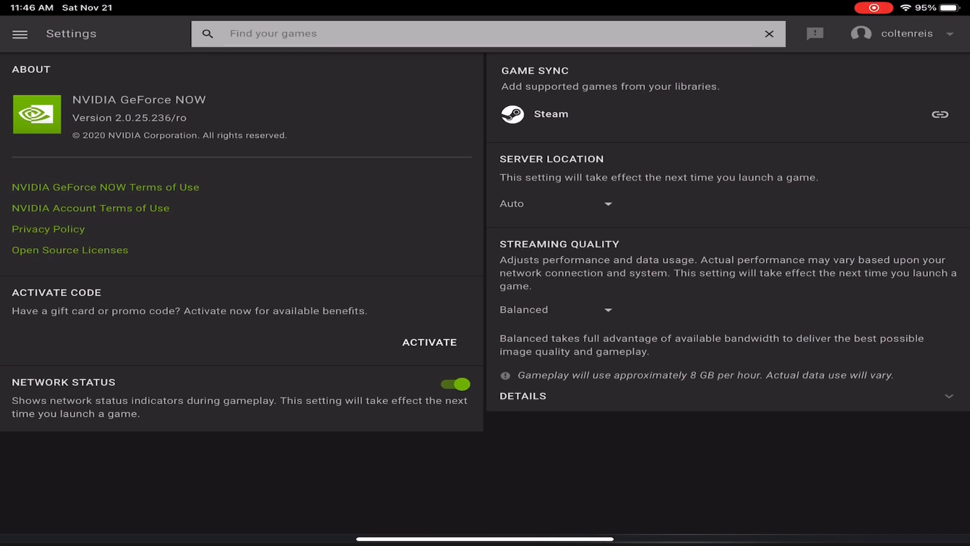
pyautogui.click(555, 310)
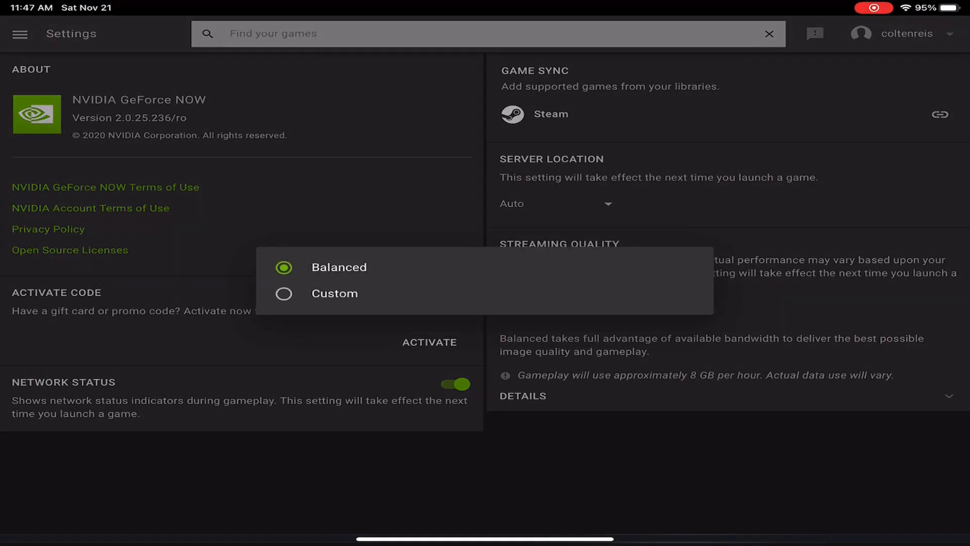
pyautogui.click(334, 293)
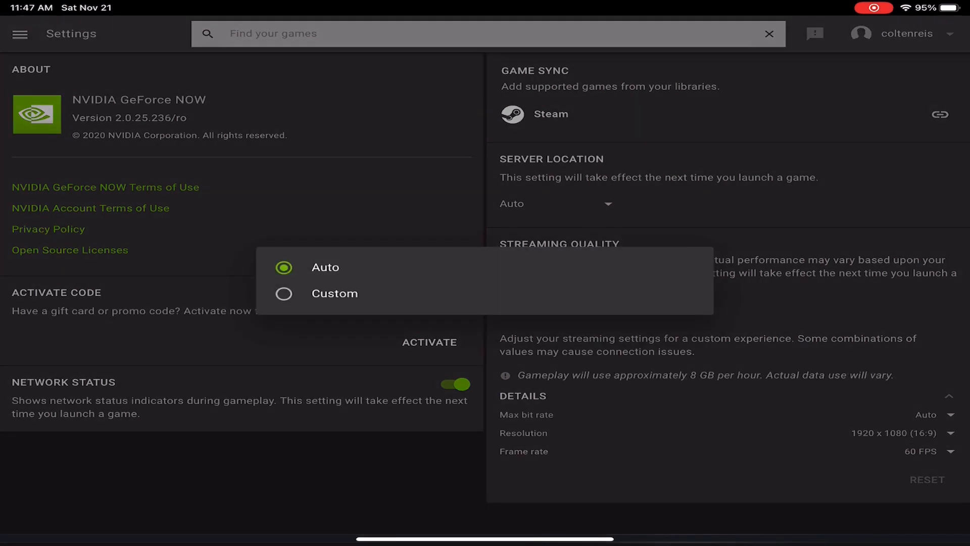
pyautogui.click(334, 293)
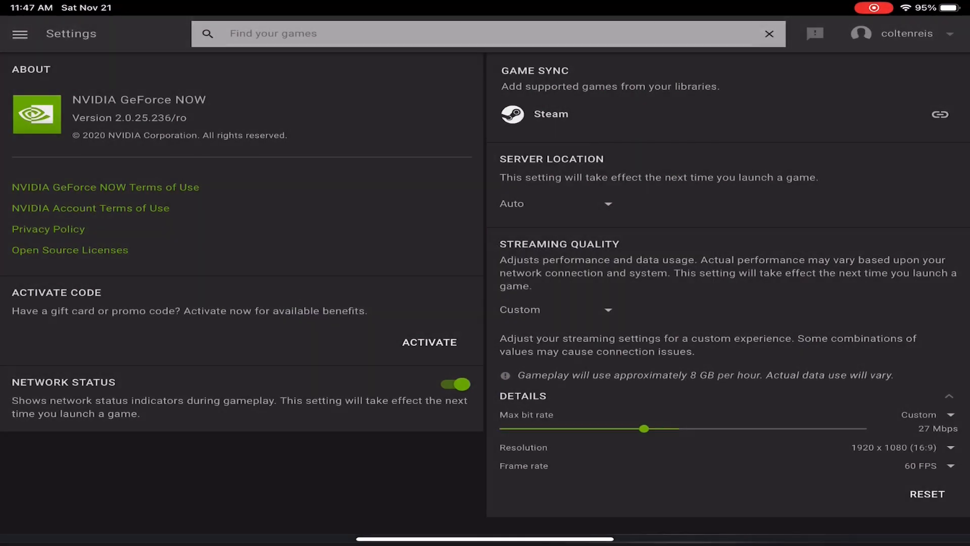
# - Drag the max bit rate slider to 40 Mbps (about 12 GB/hour) and collapse Details
pyautogui.moveTo(644, 428); pyautogui.dragTo(679, 429)
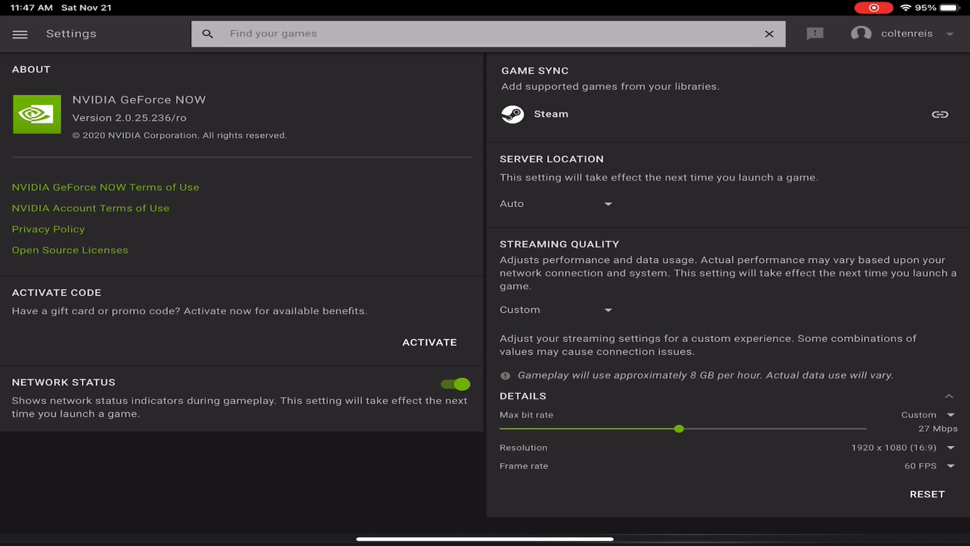
pyautogui.moveTo(679, 428); pyautogui.dragTo(536, 428)
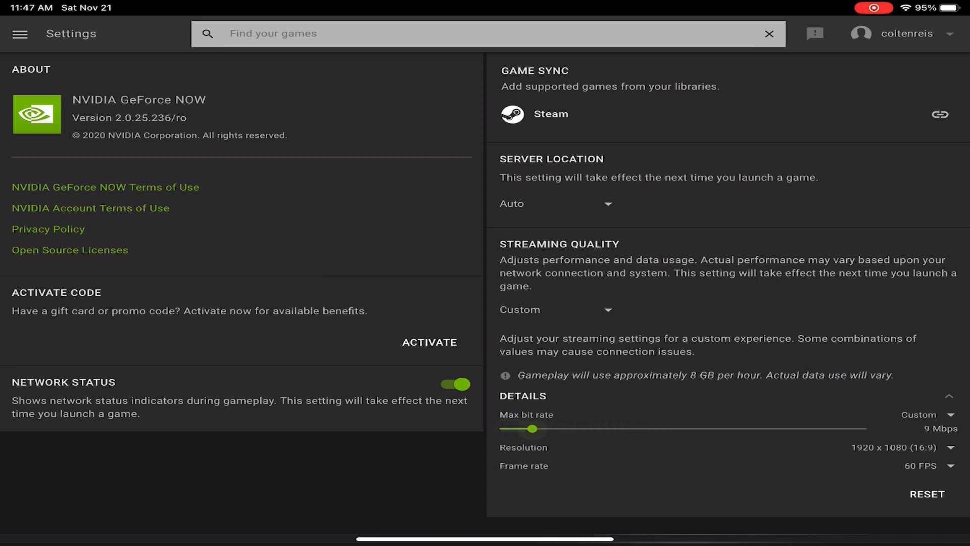
pyautogui.moveTo(534, 428); pyautogui.dragTo(778, 428)
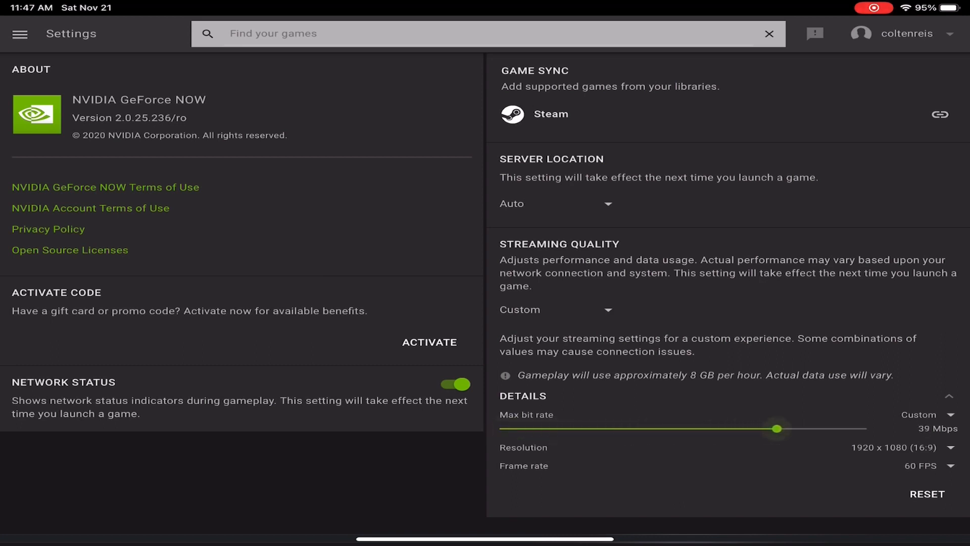
pyautogui.moveTo(778, 429); pyautogui.dragTo(647, 429)
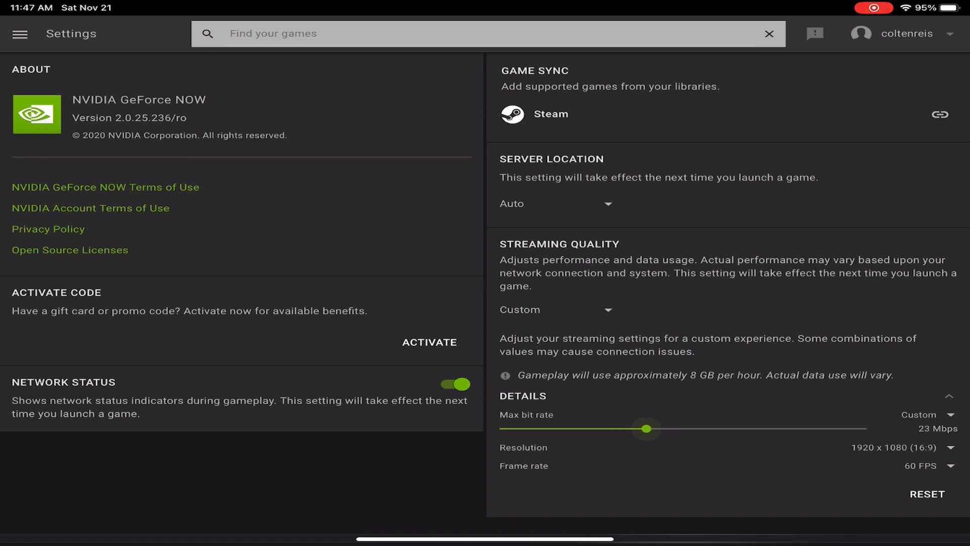
pyautogui.moveTo(648, 428); pyautogui.dragTo(783, 428)
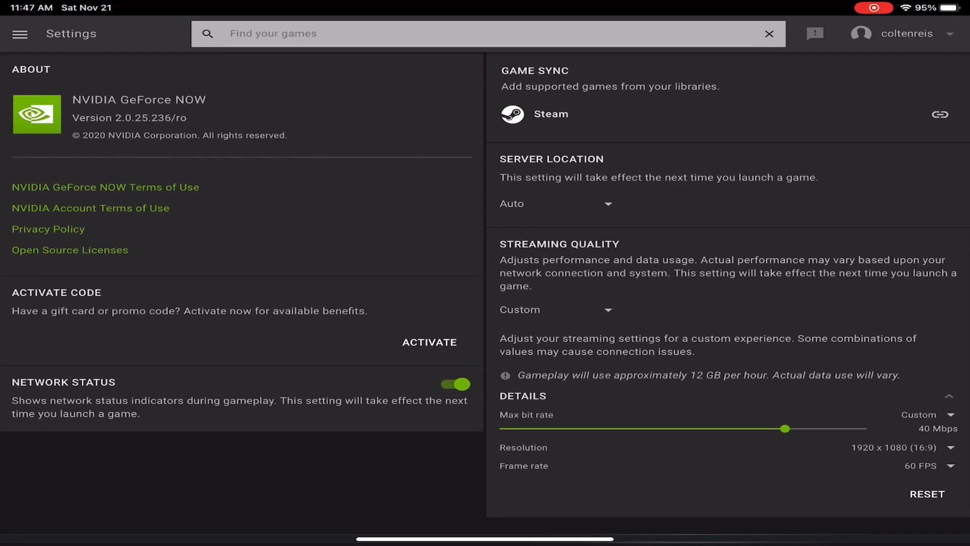
pyautogui.click(952, 466)
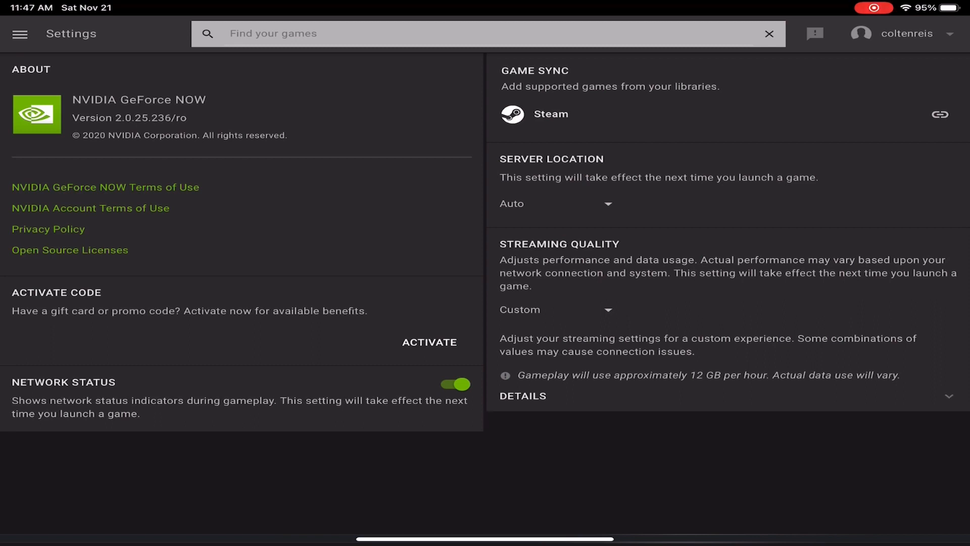
# - Expand Details and slide max bit rate from 5 to 50, settling at 35 Mbps
pyautogui.click(522, 396)
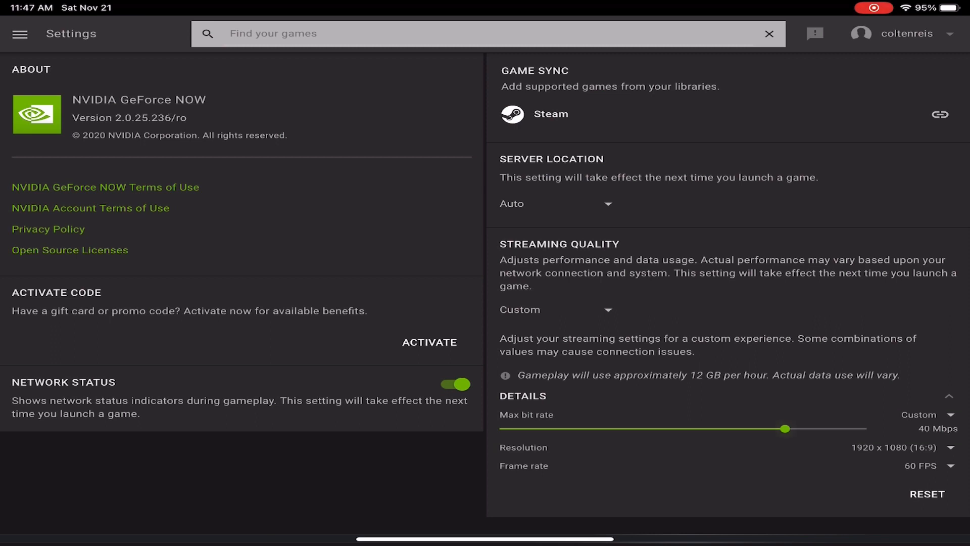
pyautogui.moveTo(783, 428); pyautogui.dragTo(501, 428)
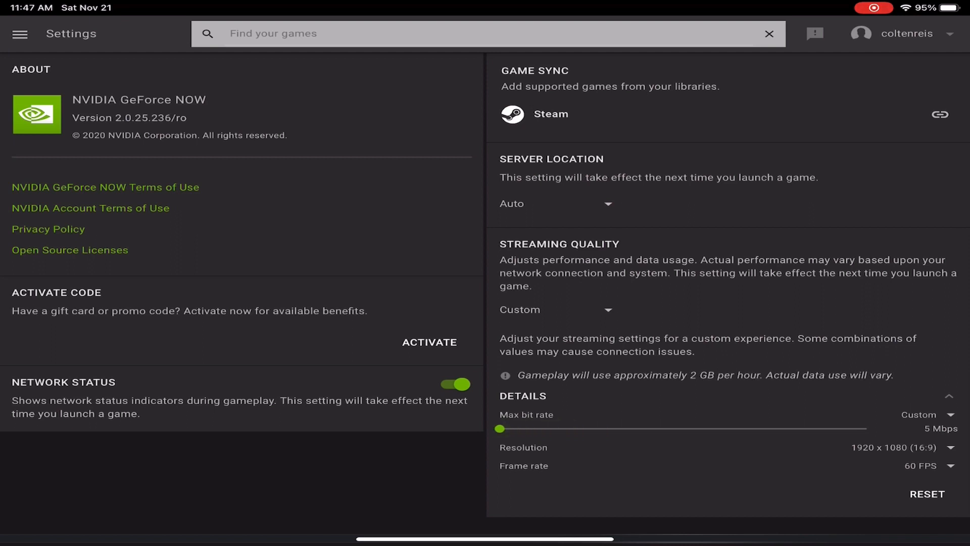
pyautogui.moveTo(499, 427); pyautogui.dragTo(868, 427)
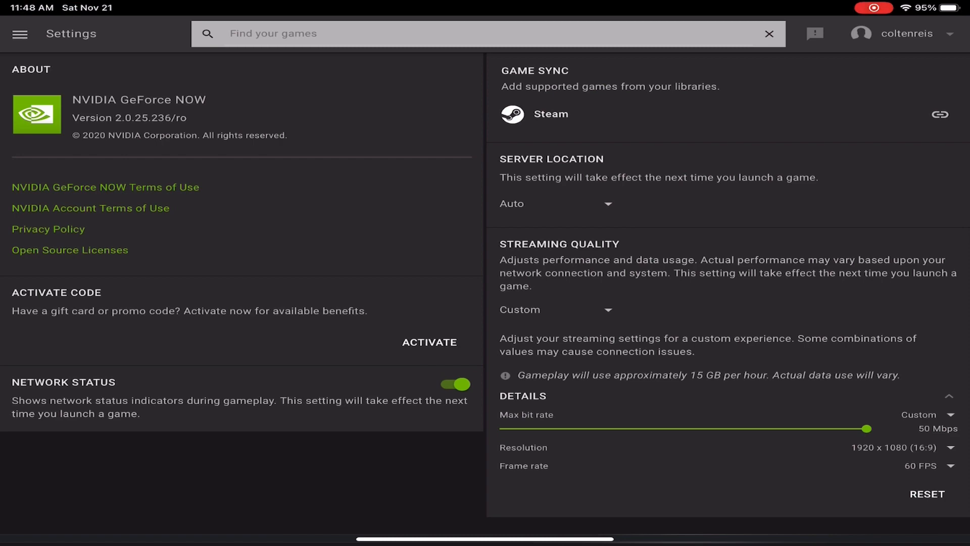
pyautogui.moveTo(868, 428); pyautogui.dragTo(745, 428)
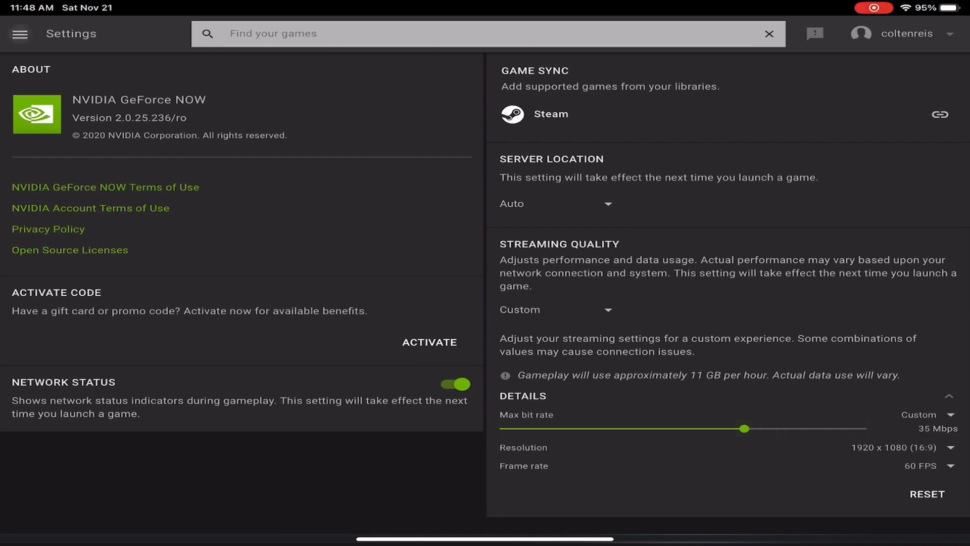